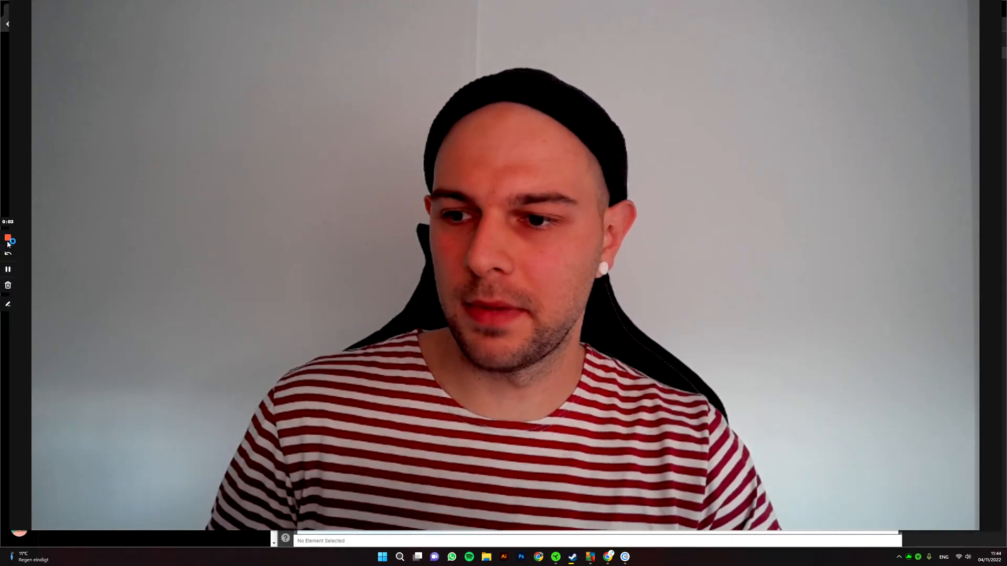
mouse_move(8, 237)
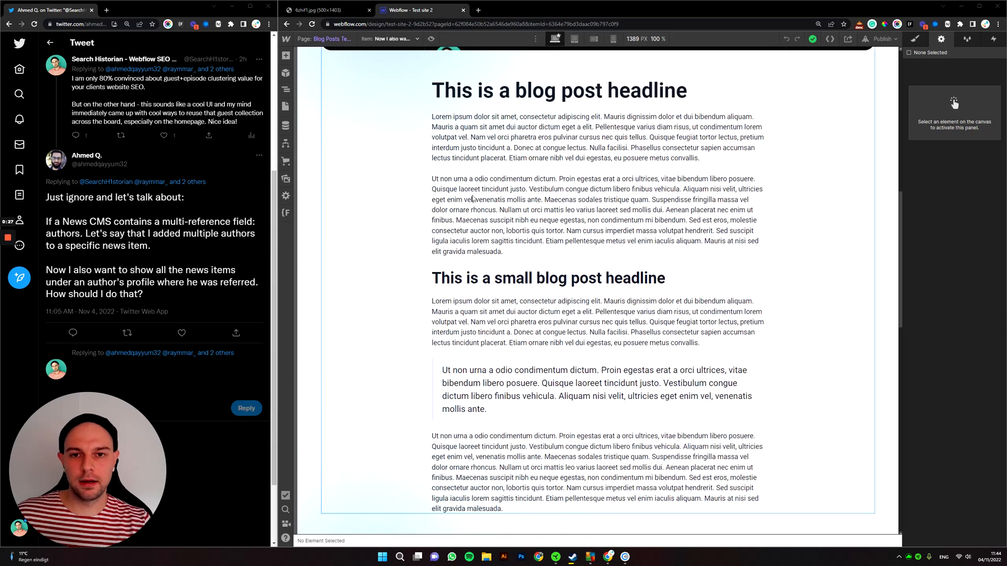
mouse_move(321, 10)
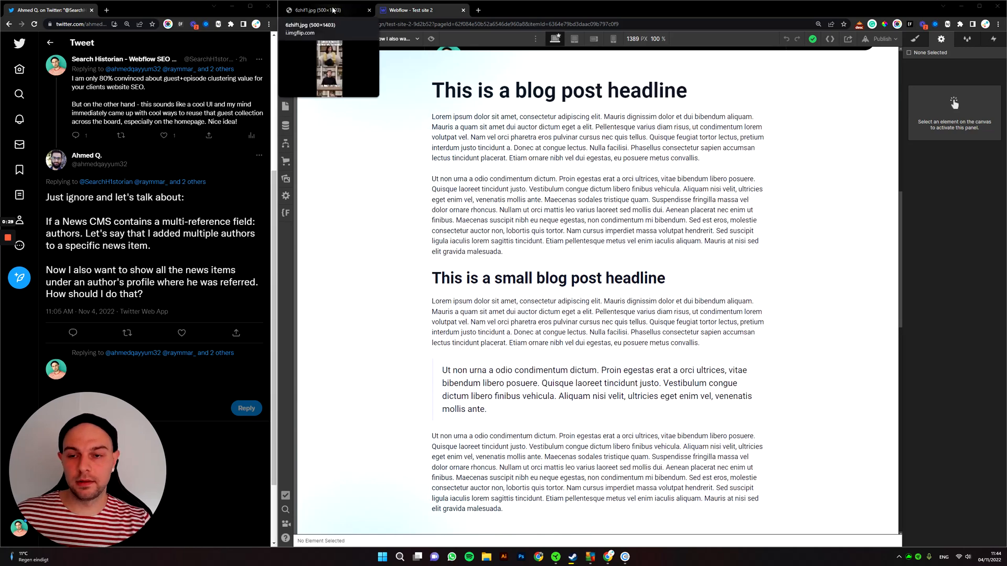
Step: Switch to the imgflip tab showing the 'What if there are multiple authors?' meme
click(324, 10)
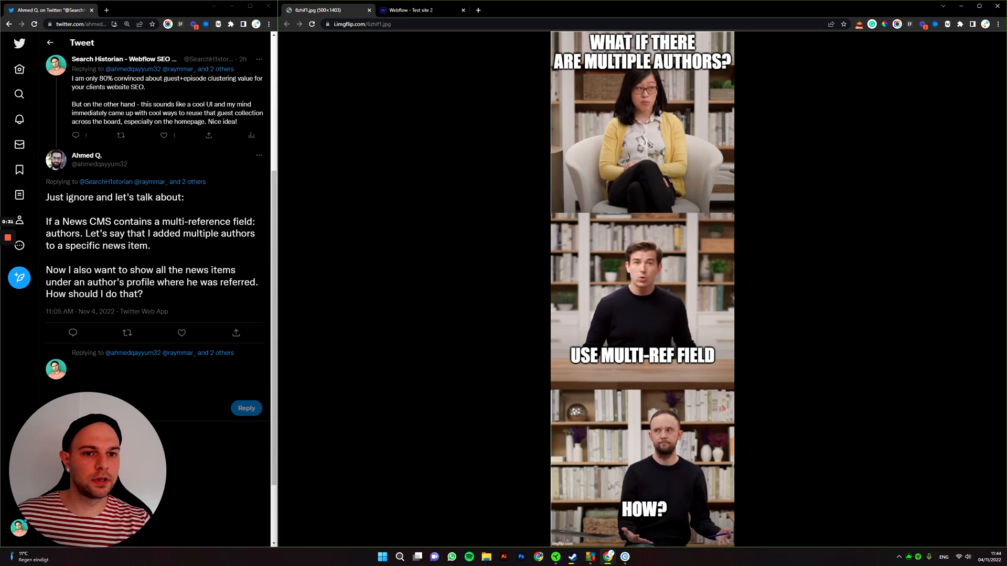
mouse_move(799, 367)
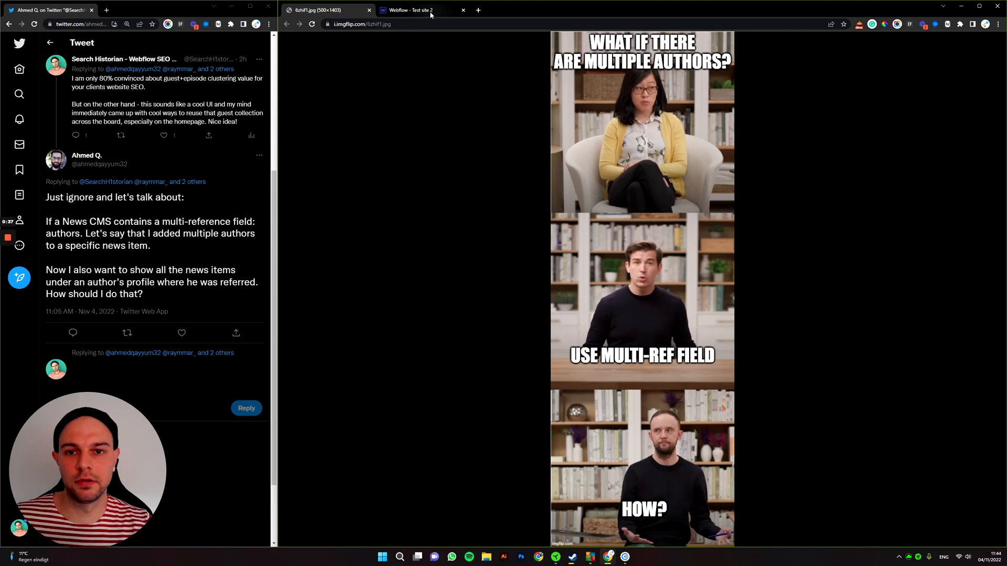
Step: Preview Jack Newman's team page, then load the multi-author blog post in the template
click(416, 9)
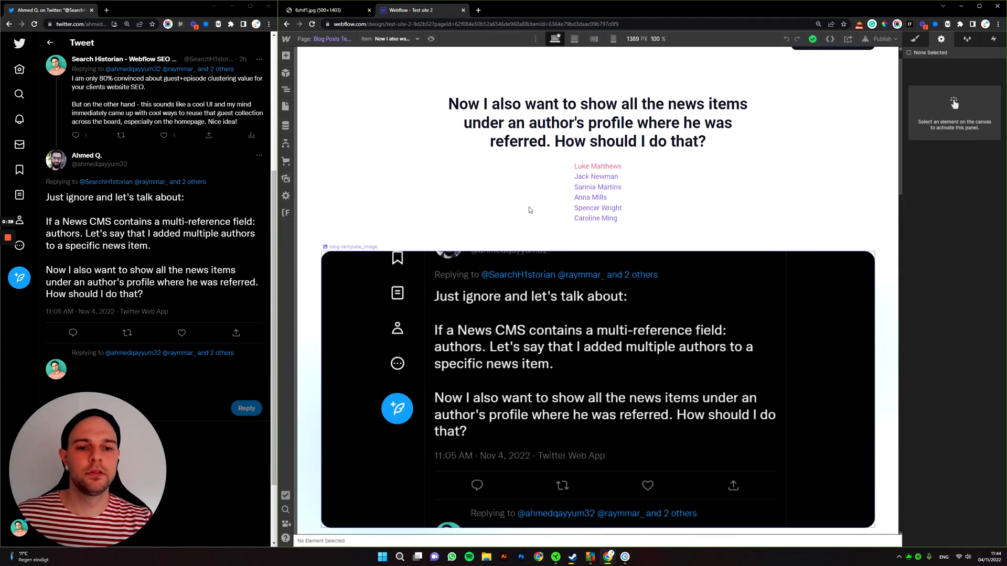
click(595, 166)
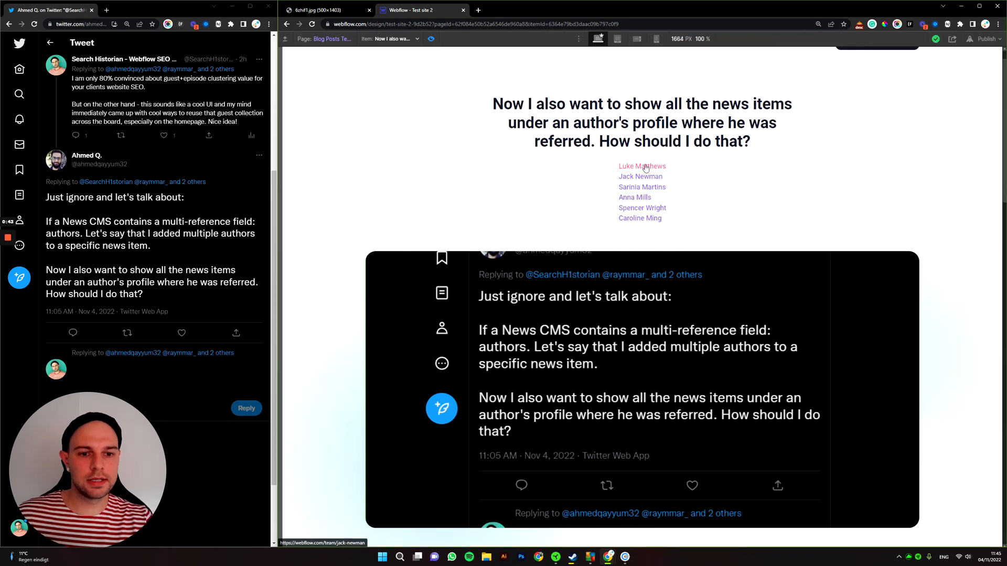
click(641, 176)
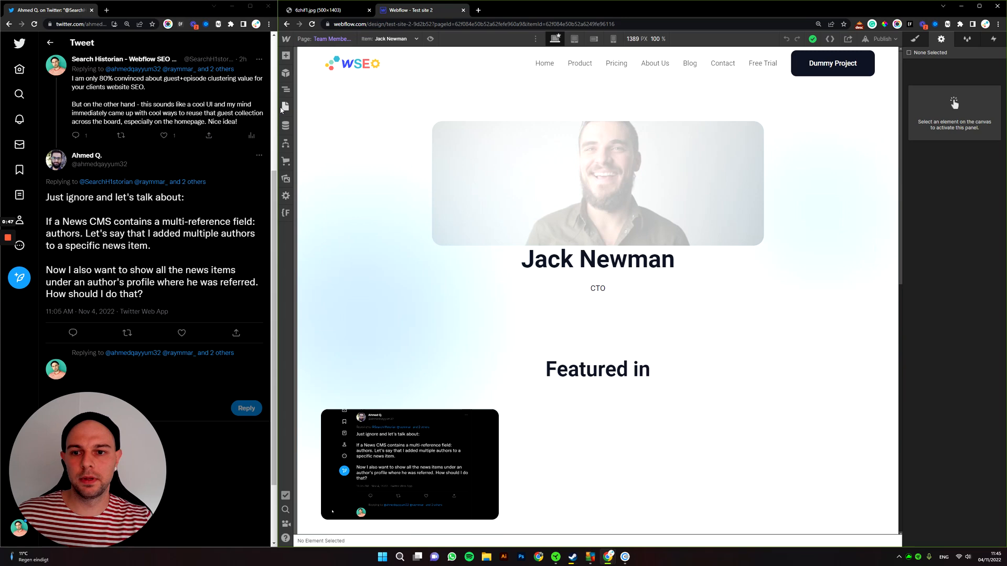
click(285, 89)
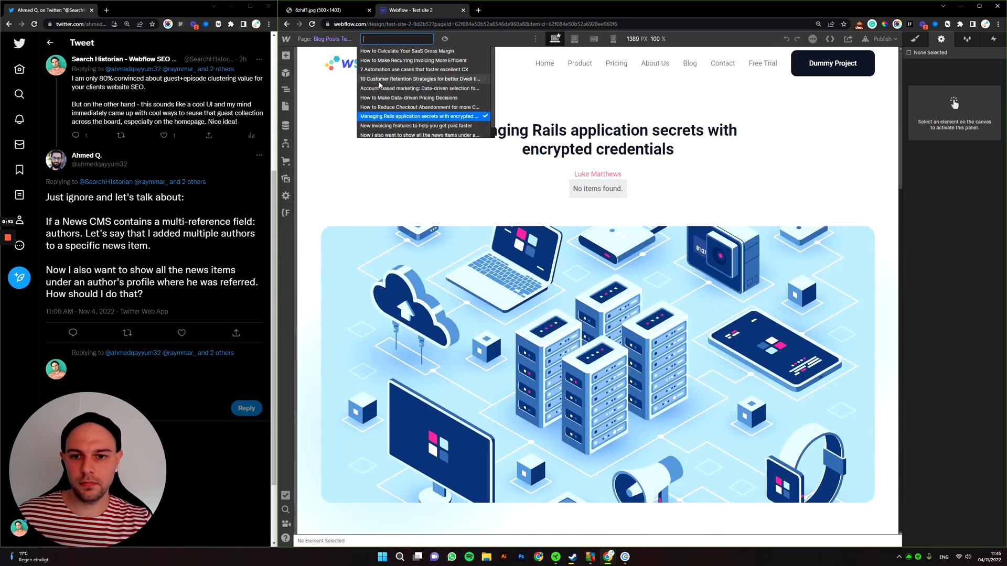
click(417, 125)
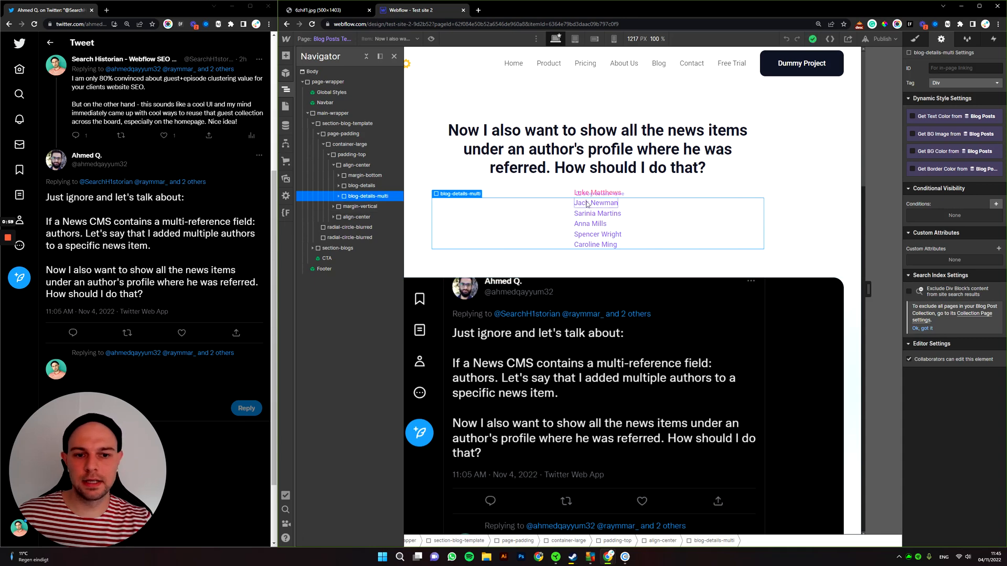
Step: Inspect the author list's multi-reference source, item link and name field, then open CMS Collections
click(595, 203)
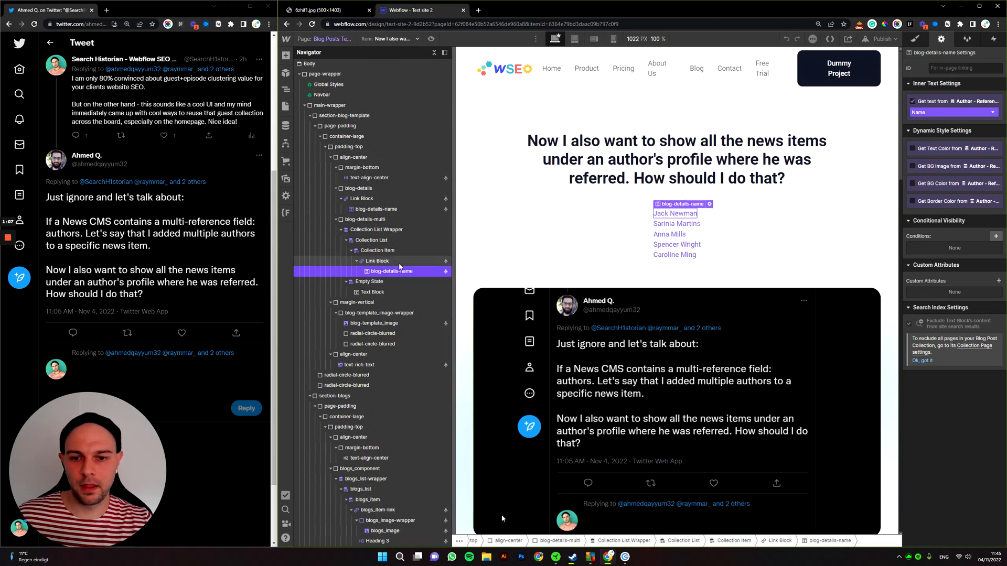
click(377, 230)
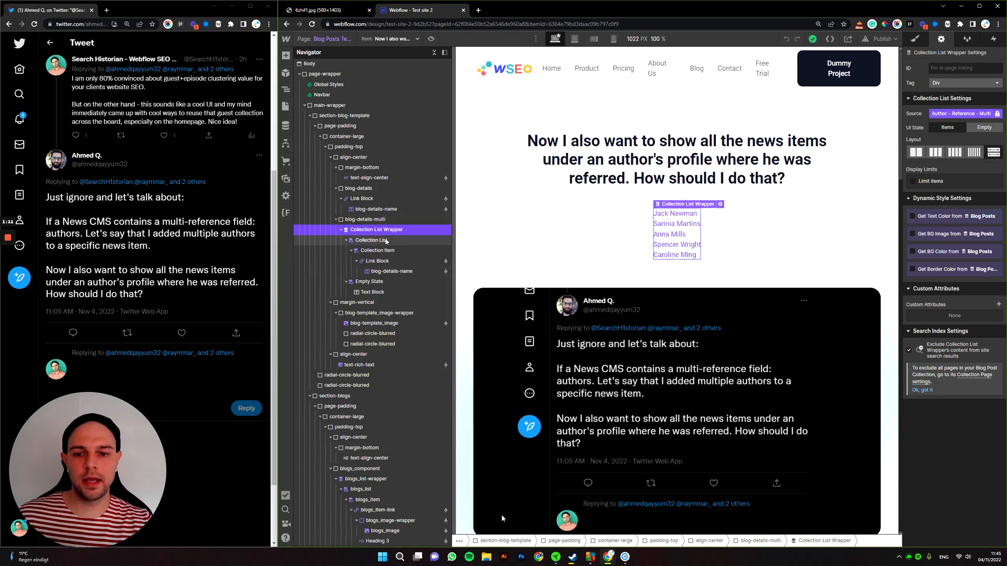
click(378, 250)
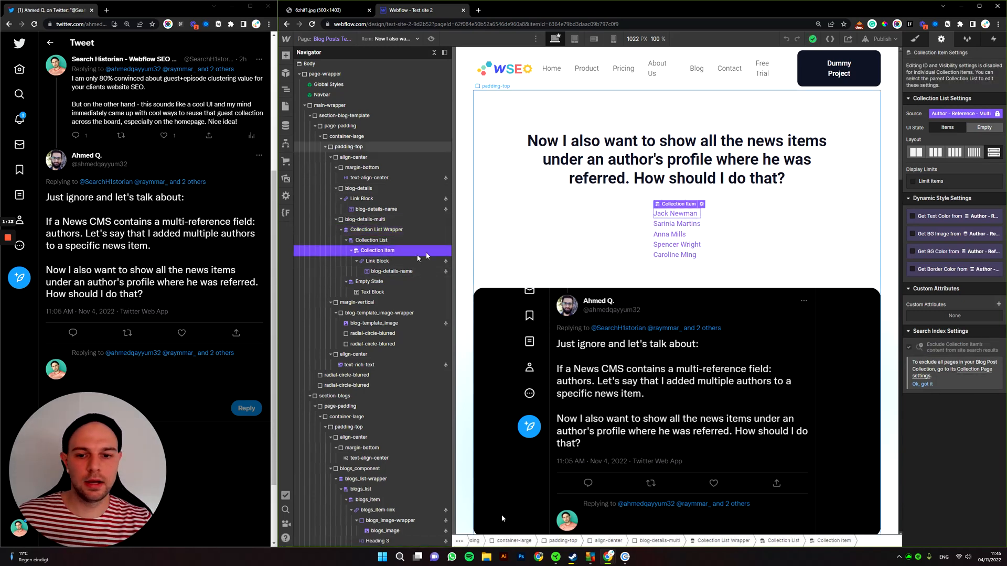
click(377, 261)
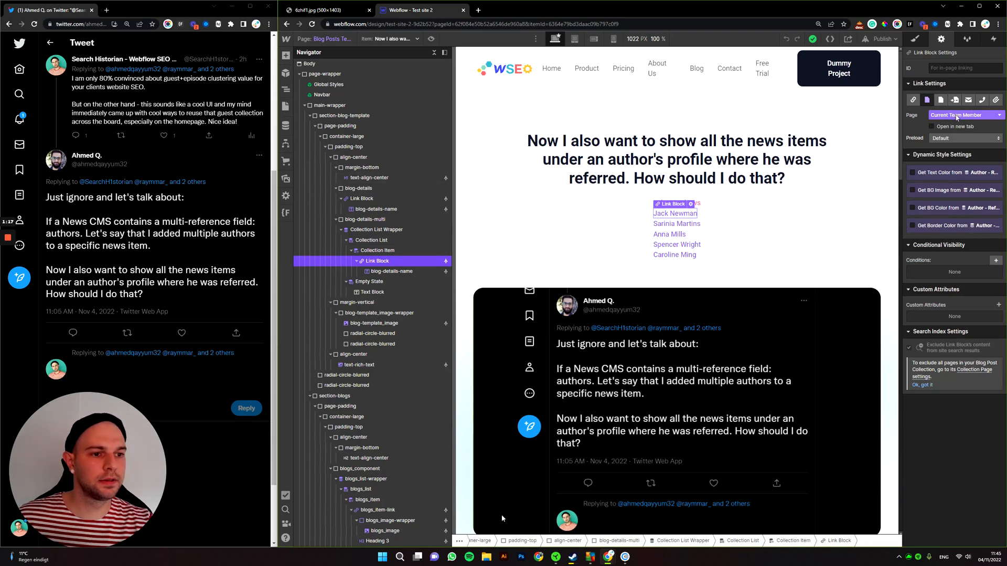
click(369, 177)
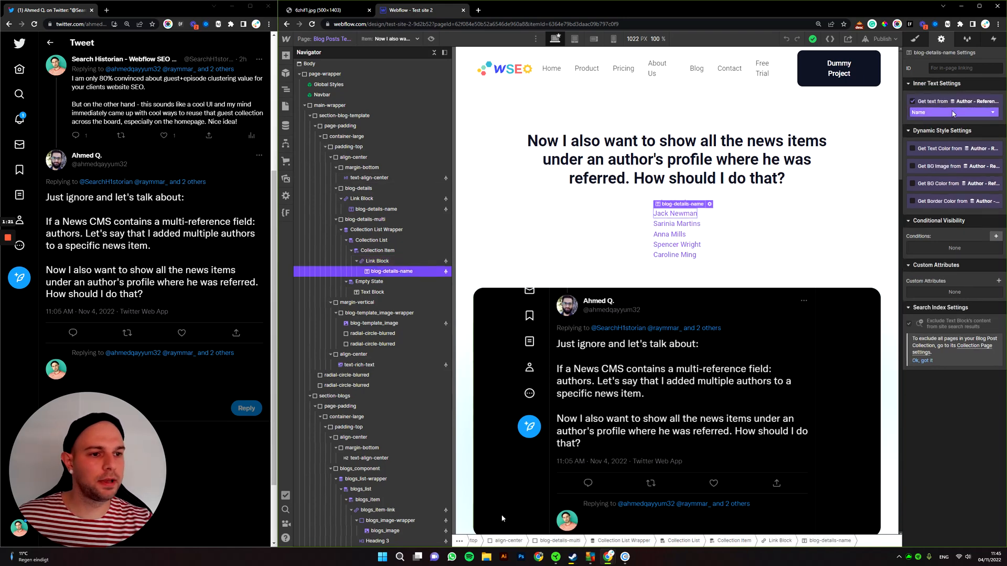
click(953, 112)
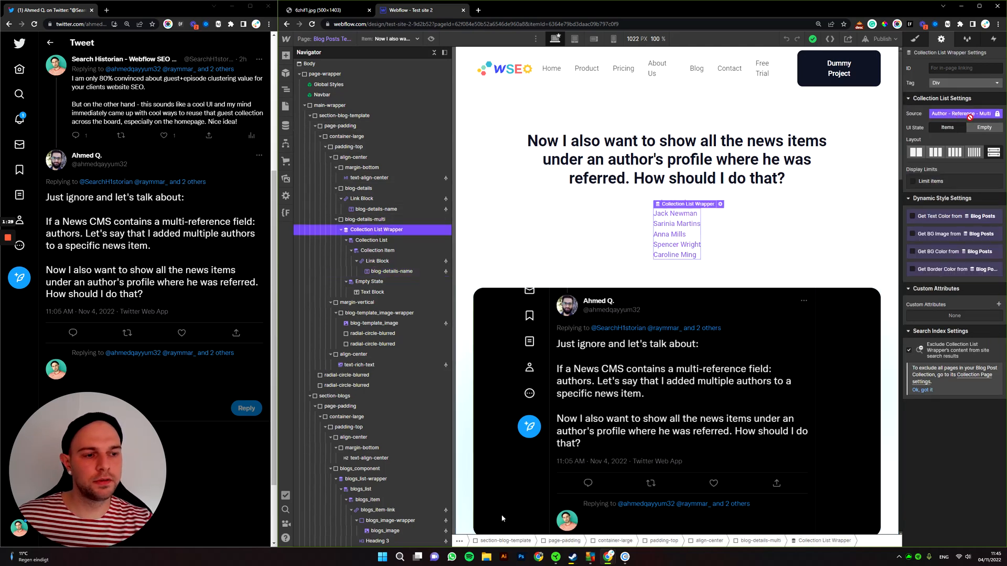
click(286, 126)
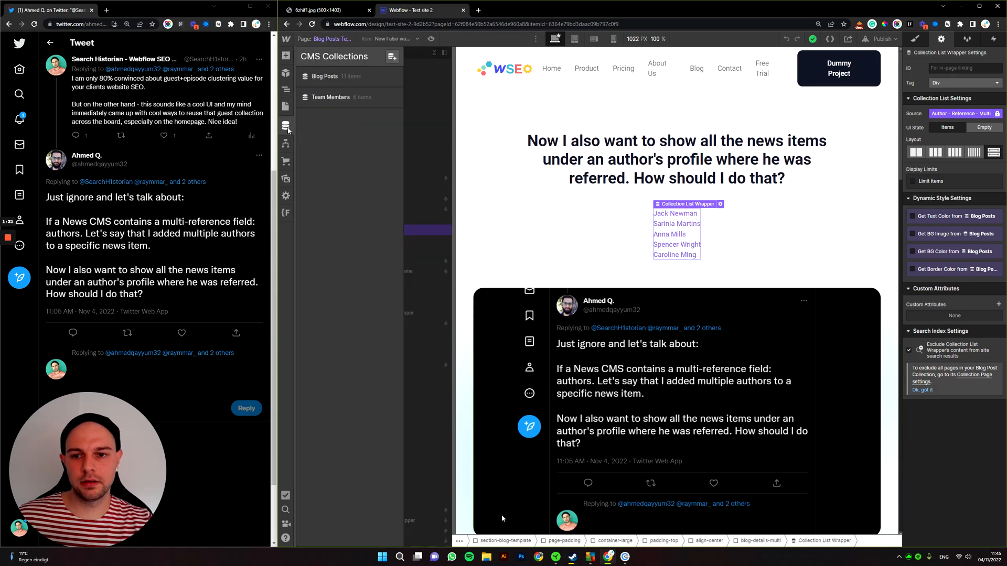
Step: Open the multi-author post from Blog Posts items and follow Spencer Wright's name
click(395, 77)
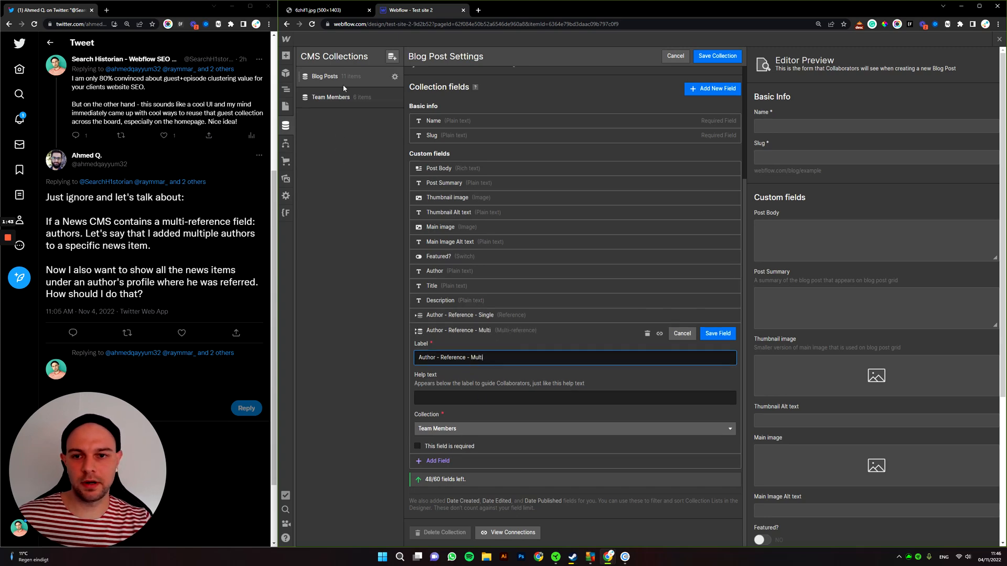
click(675, 56)
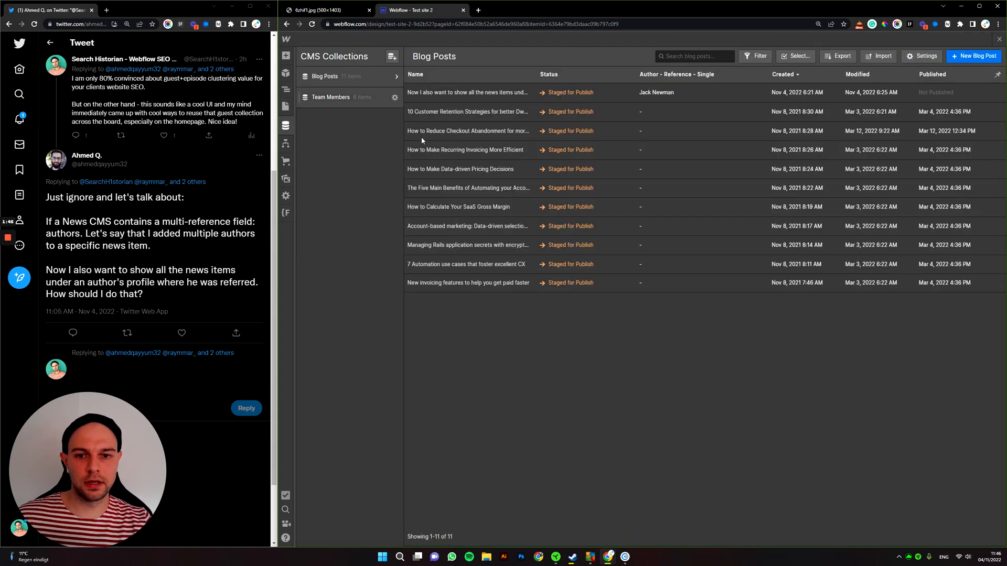
click(467, 92)
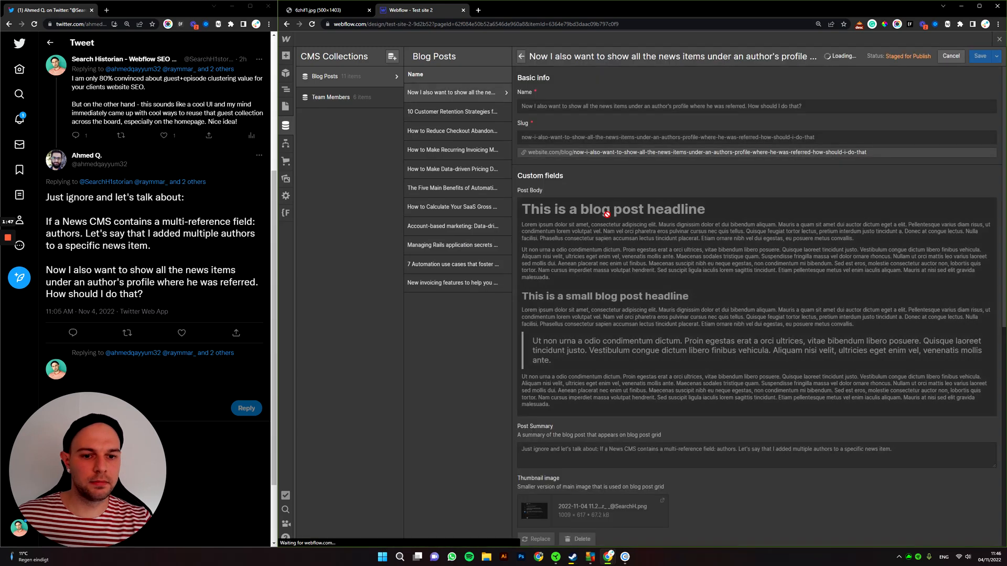
scroll(down, 3)
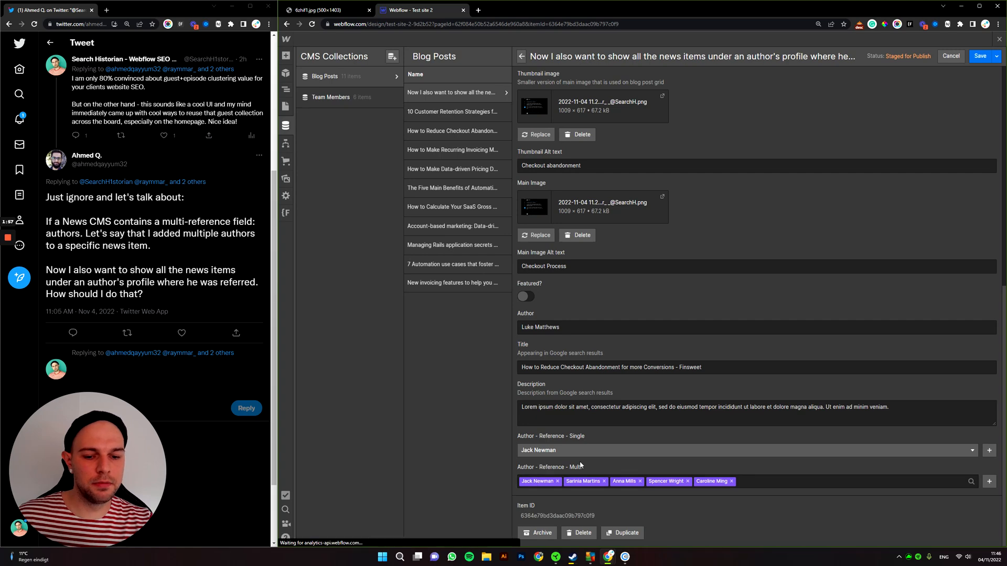
mouse_move(298, 135)
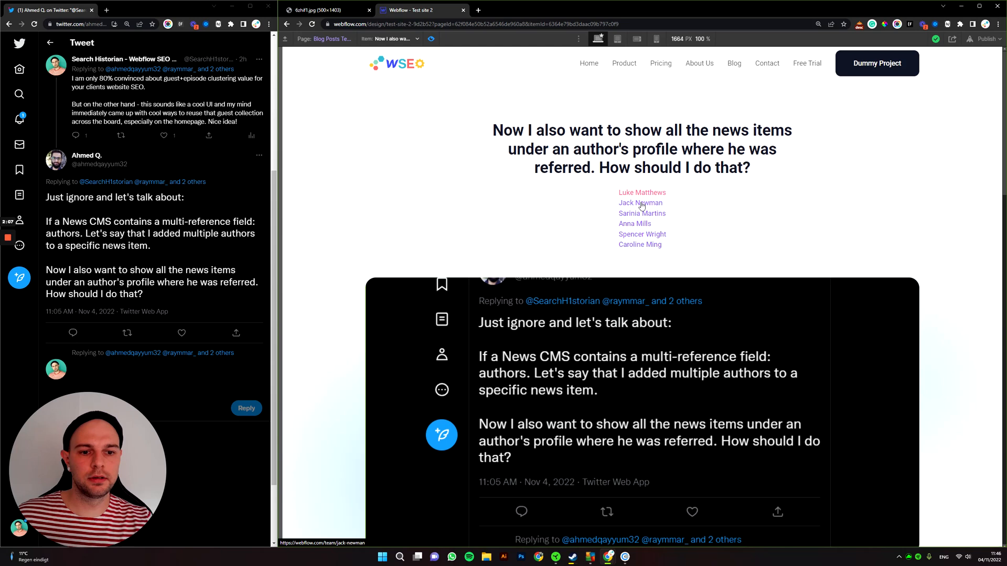
mouse_move(632, 240)
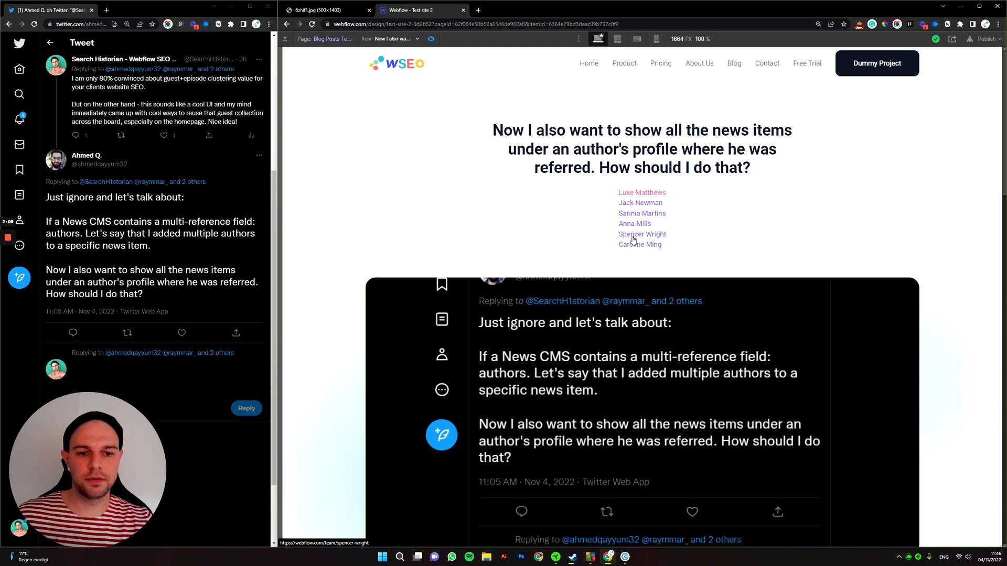
click(641, 234)
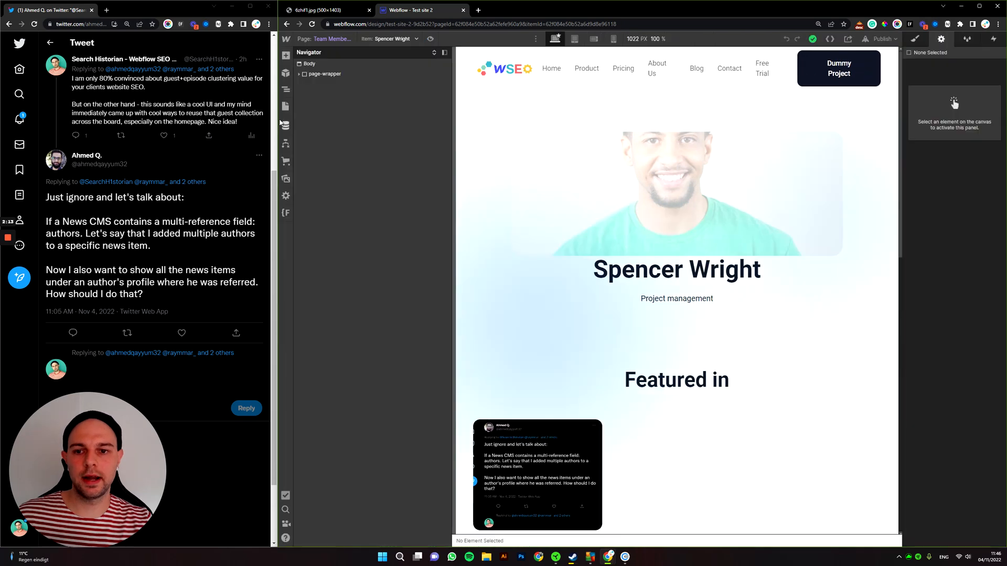
Step: Select the Featured in list wrapper and review its Author - Reference - Multi filter
click(286, 106)
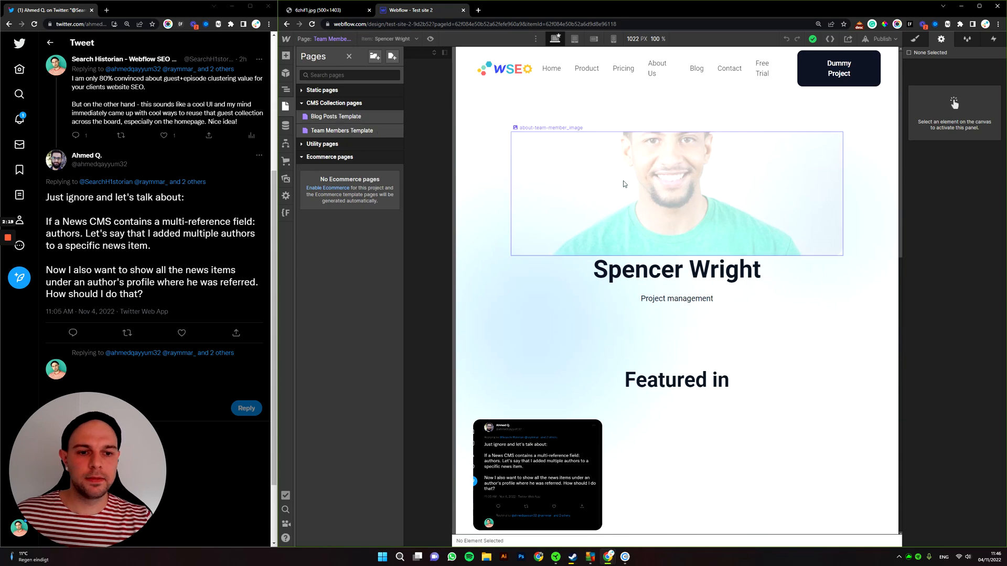
scroll(down, 3)
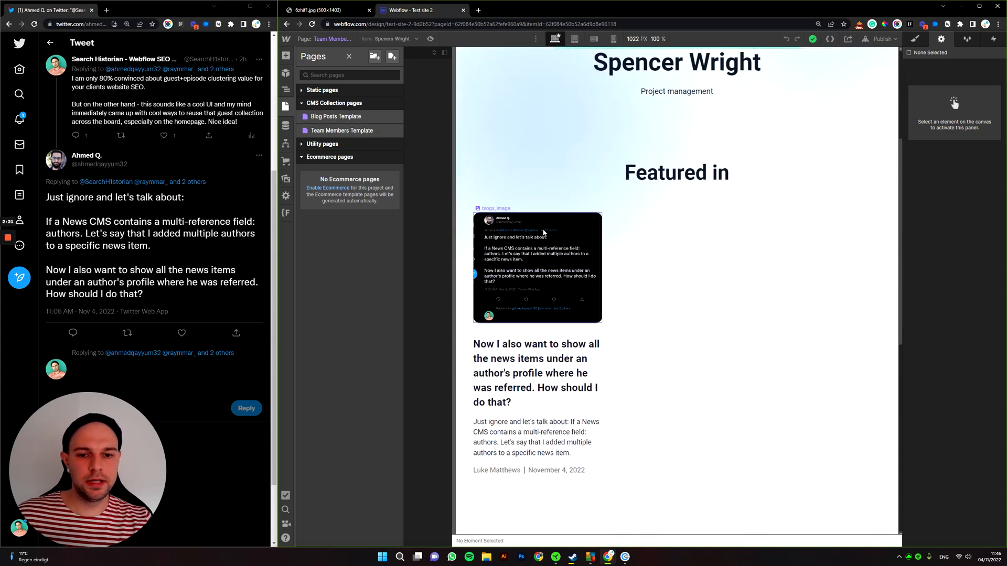
click(538, 266)
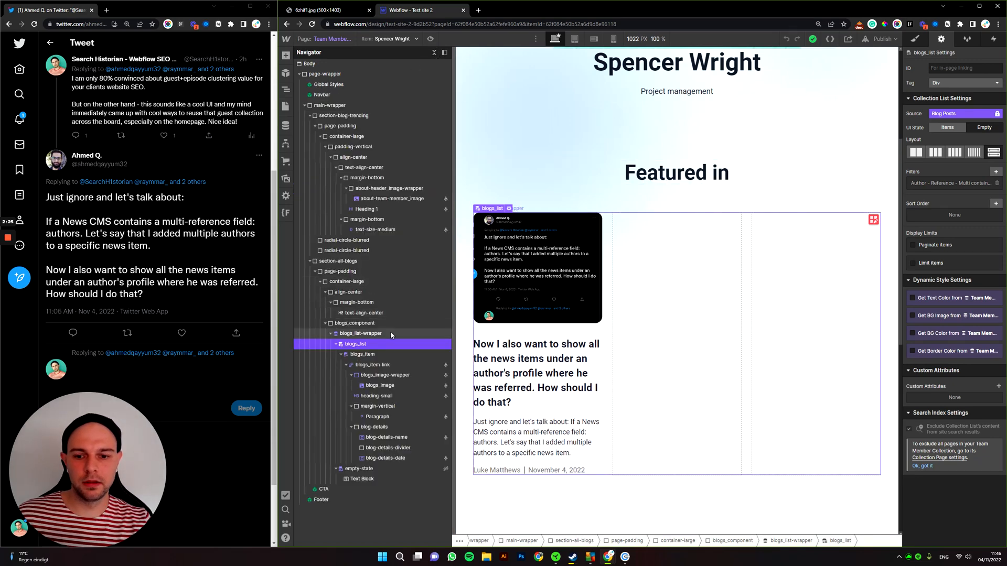
click(362, 333)
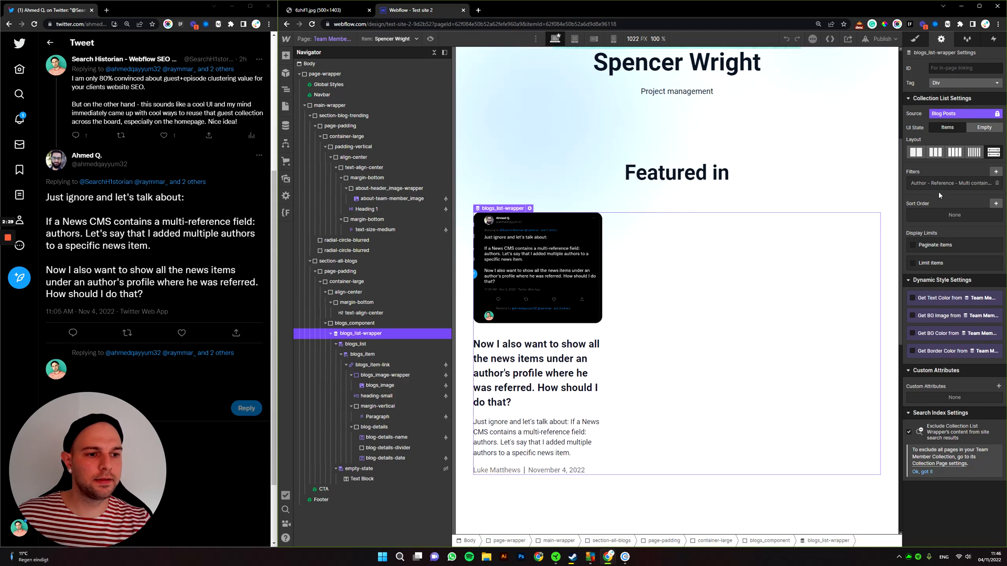
click(996, 172)
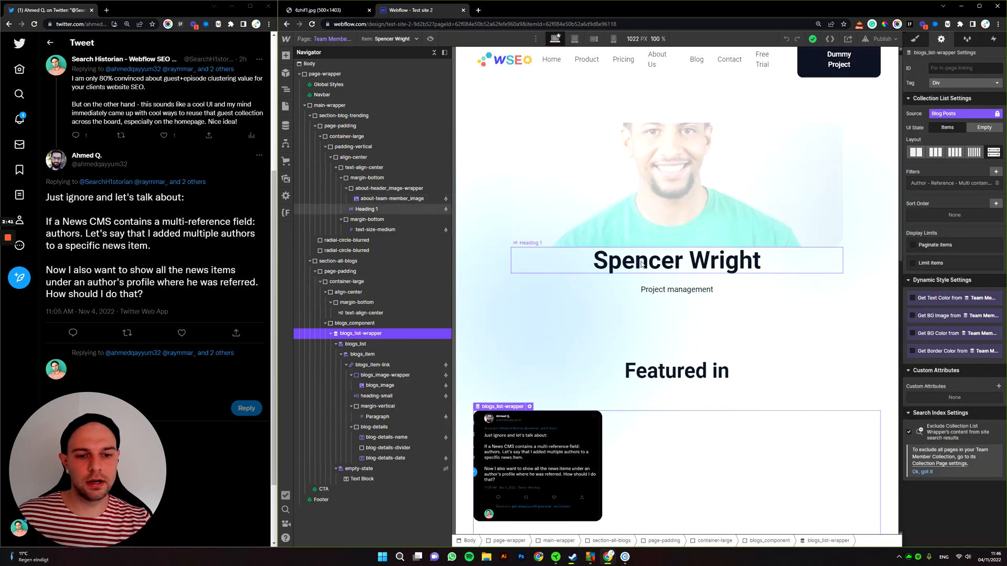
mouse_move(640, 264)
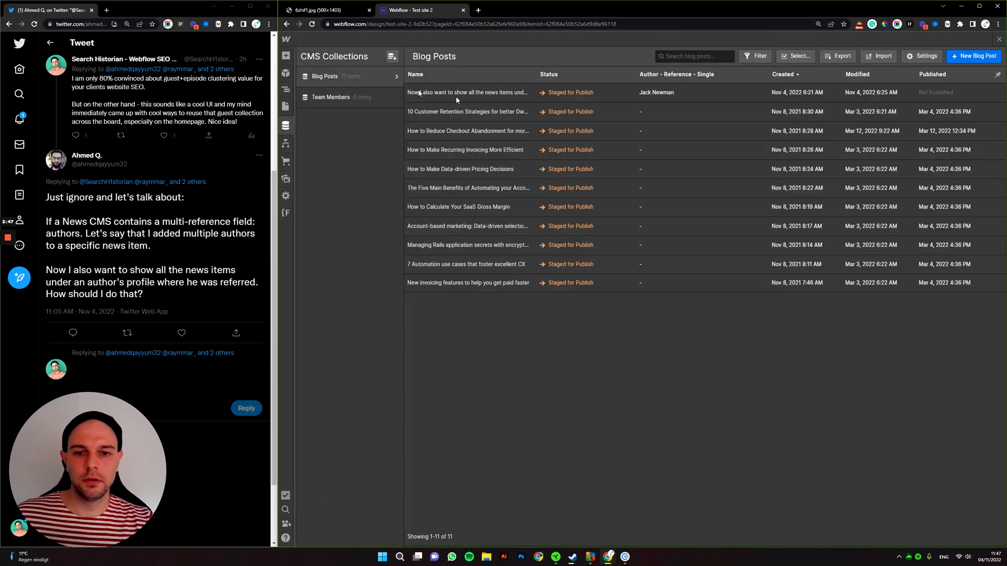
Step: Add Spencer Wright as an author on the 10 Customer Retention Strategies post
click(467, 91)
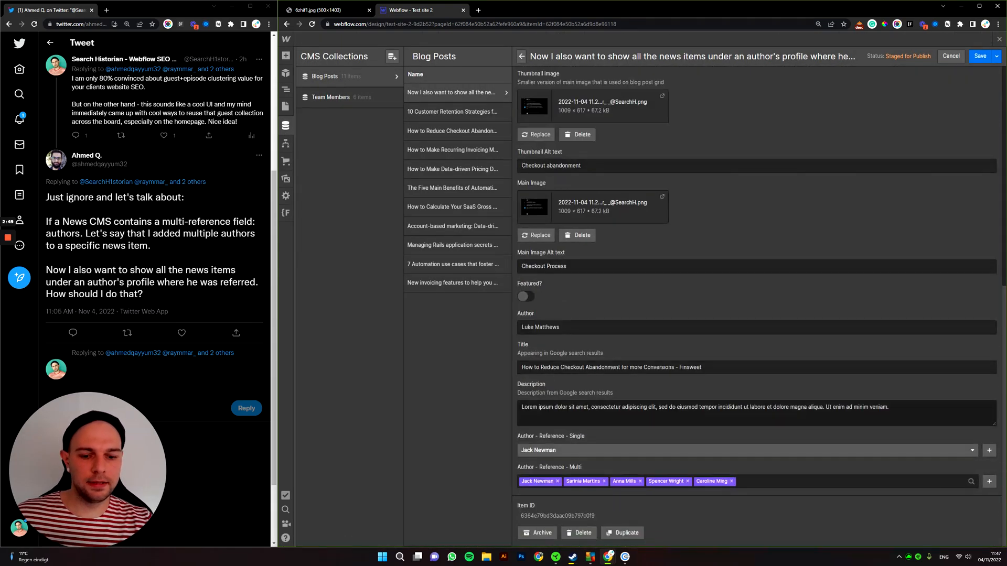
click(453, 112)
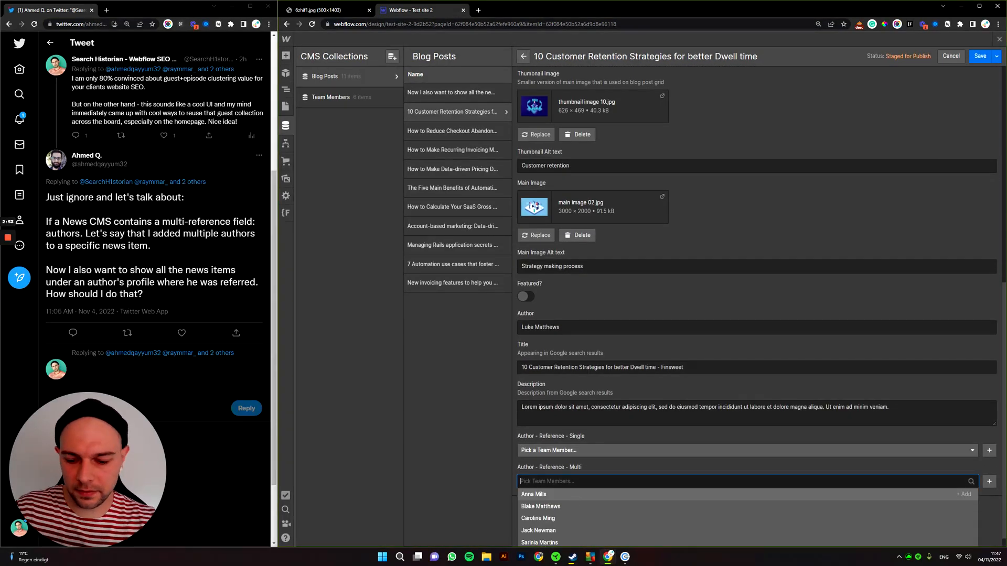
text(spe)
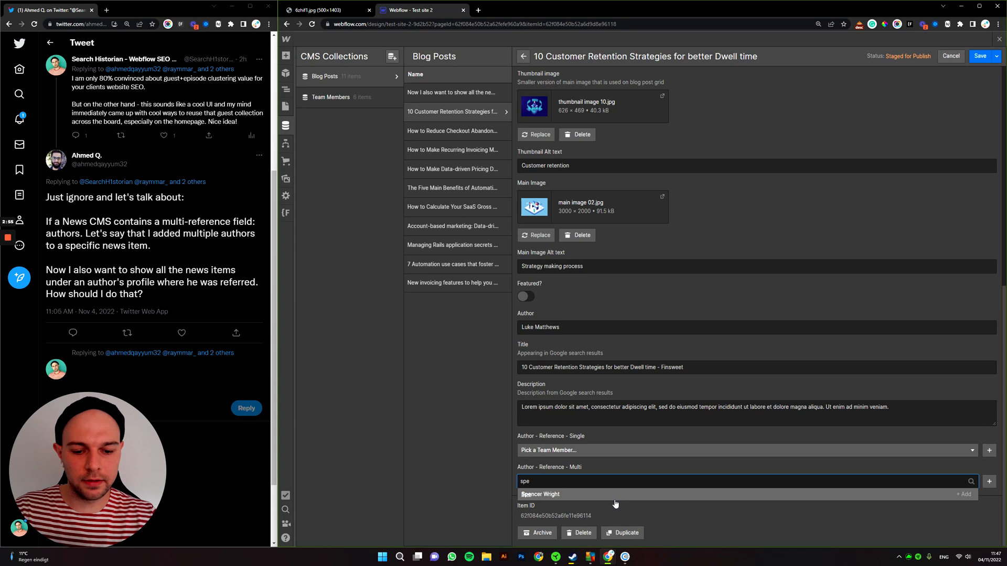
click(540, 494)
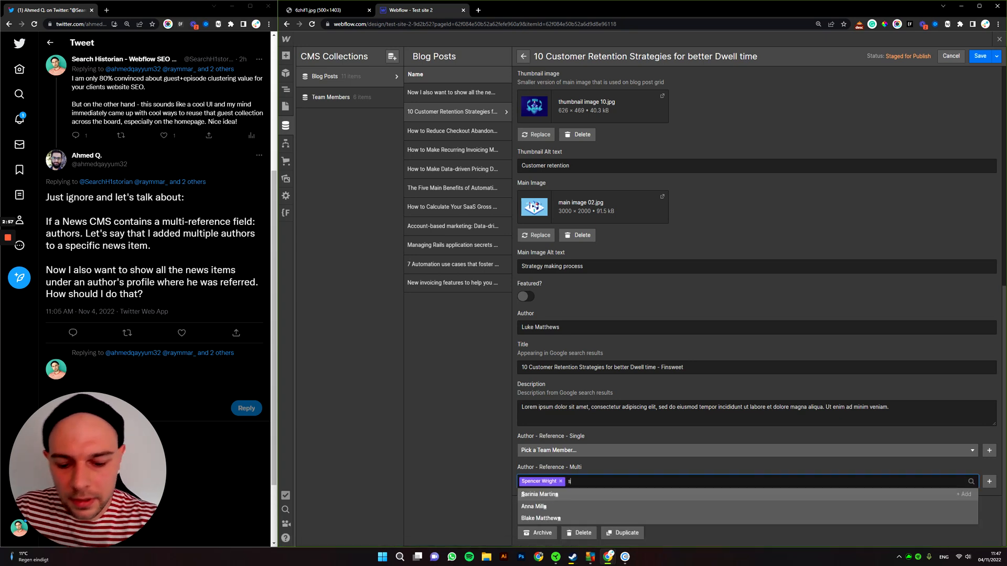
text(pe)
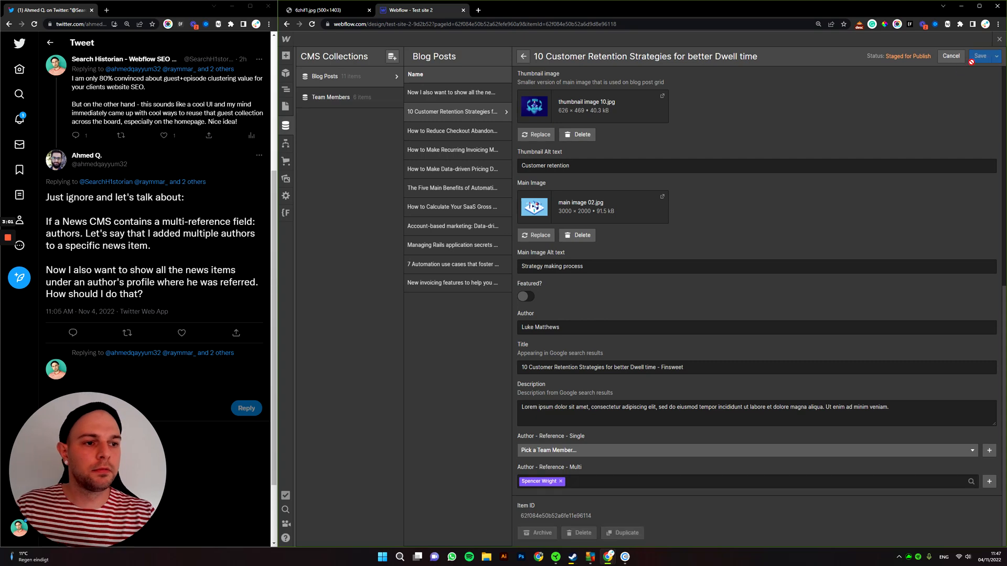
click(454, 131)
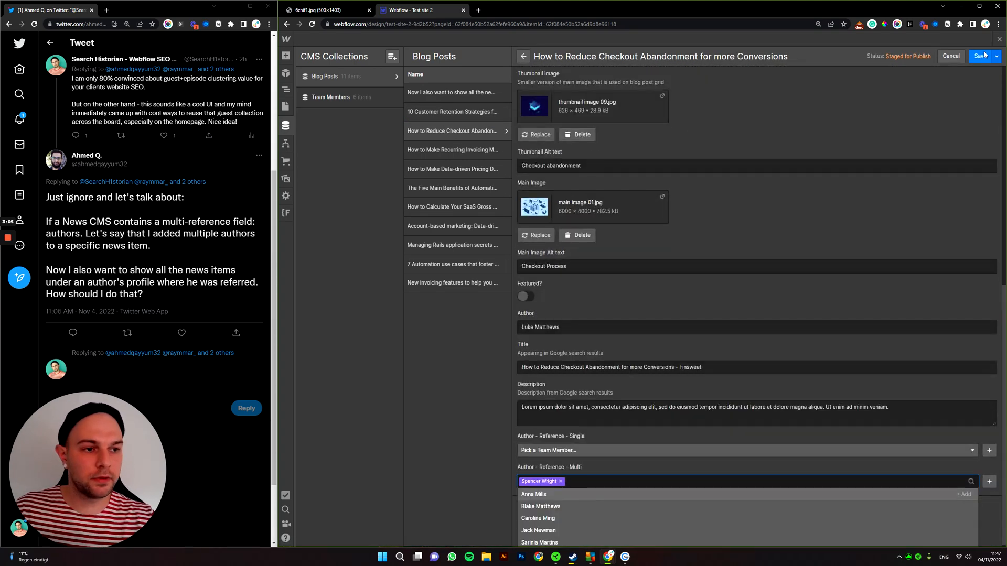
click(452, 150)
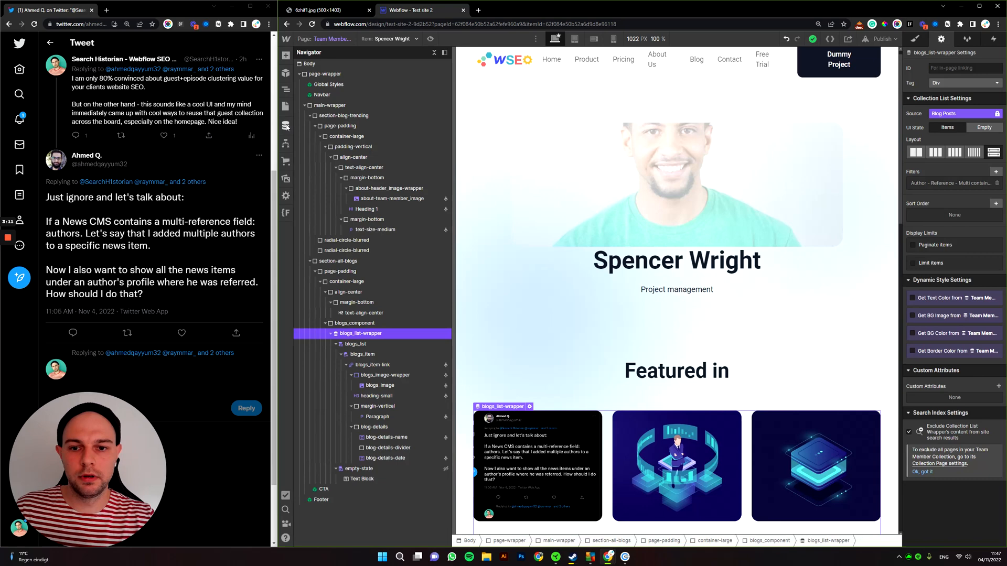
Step: Scroll the three-post Featured in grid, then show the multi-ref meme enlarged
scroll(down, 3)
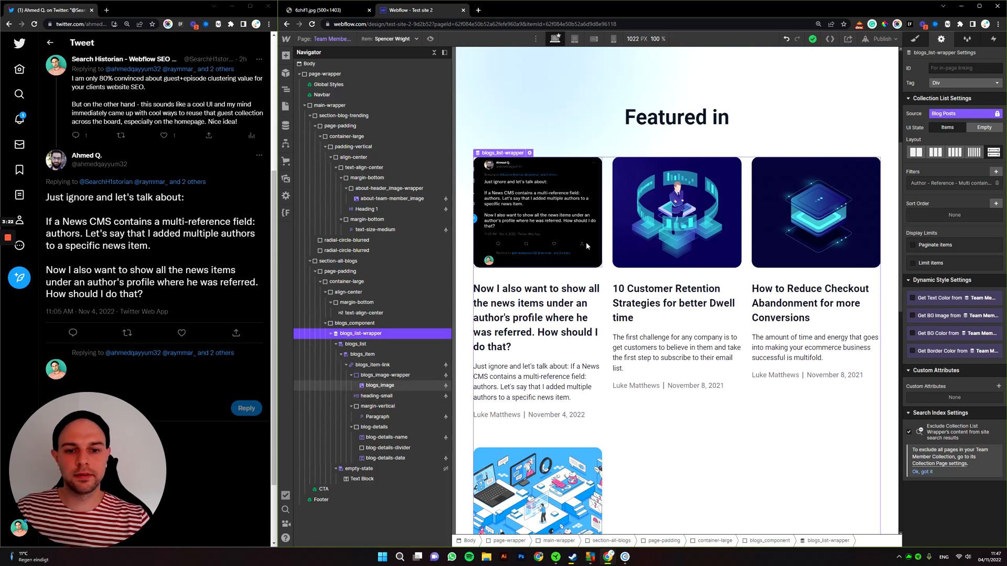
click(321, 9)
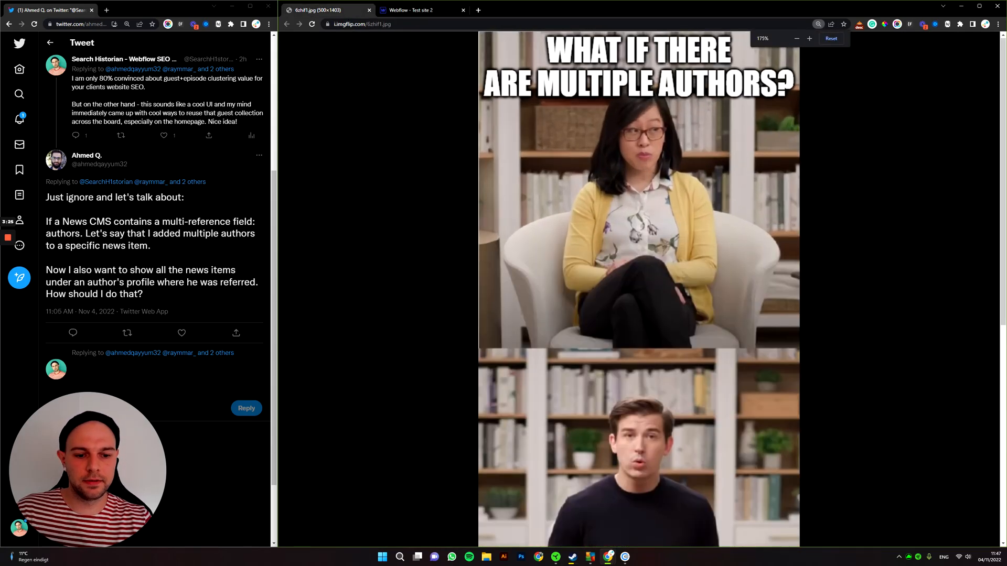
click(809, 38)
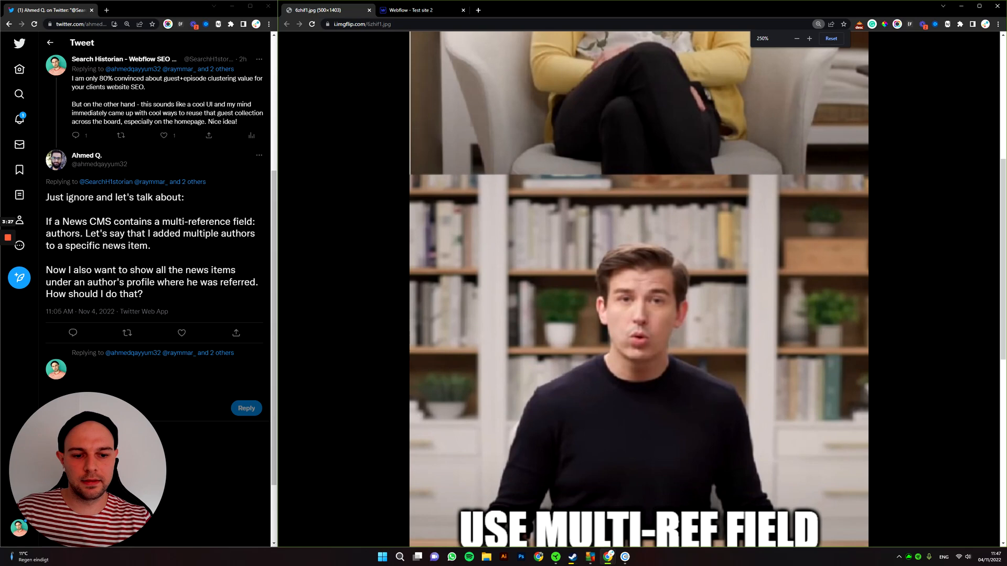